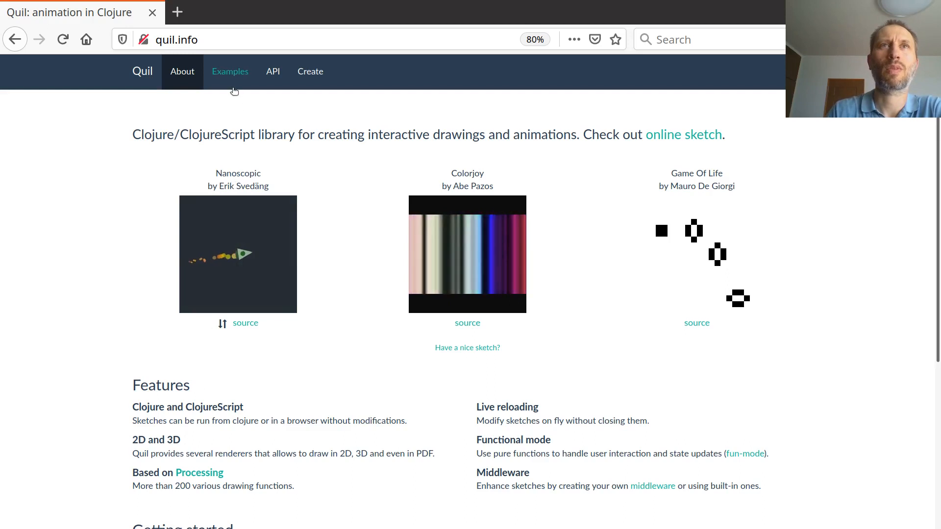
From the Examples gallery, preview Lissajous Table and load its source into the editor
click(229, 72)
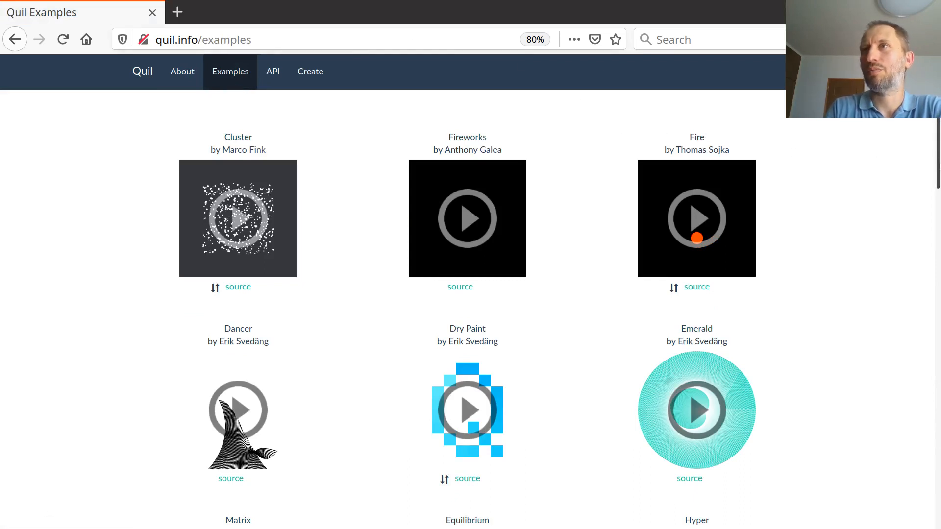
scroll(down, 3)
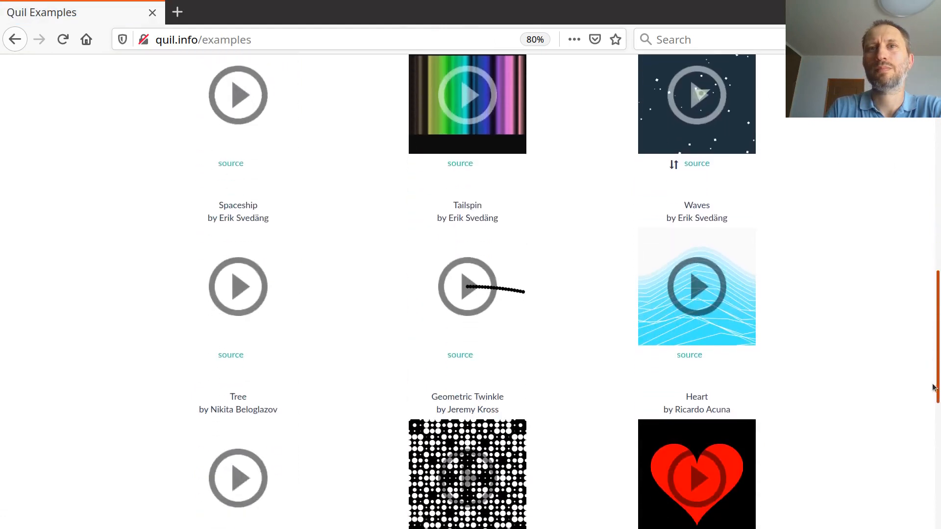
scroll(down, 3)
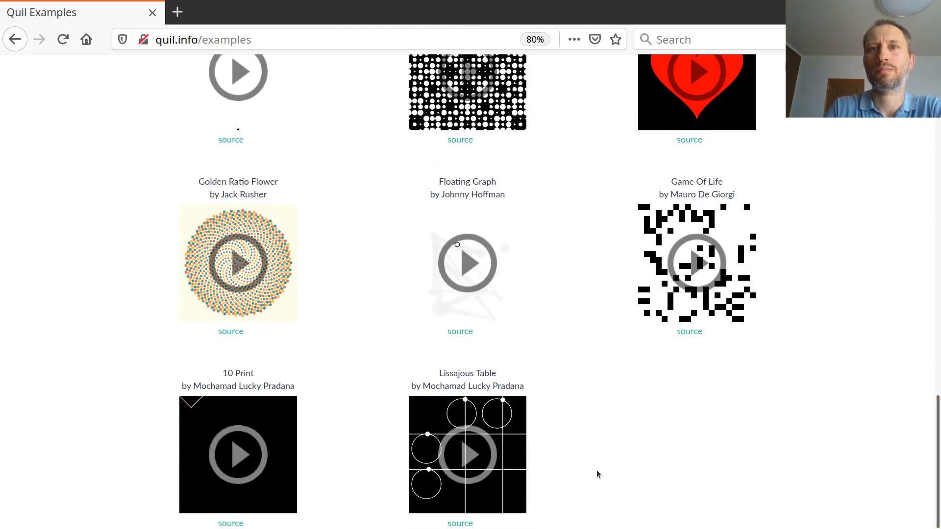
click(467, 454)
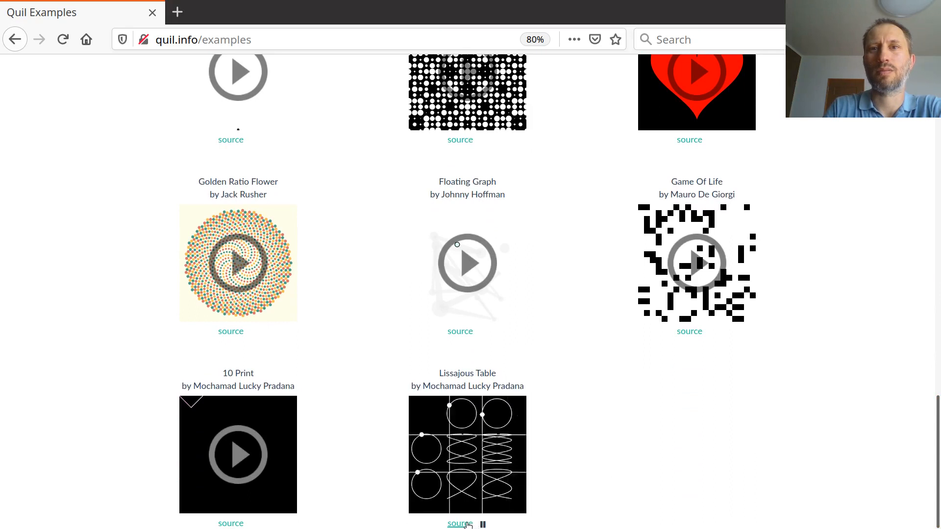
click(458, 523)
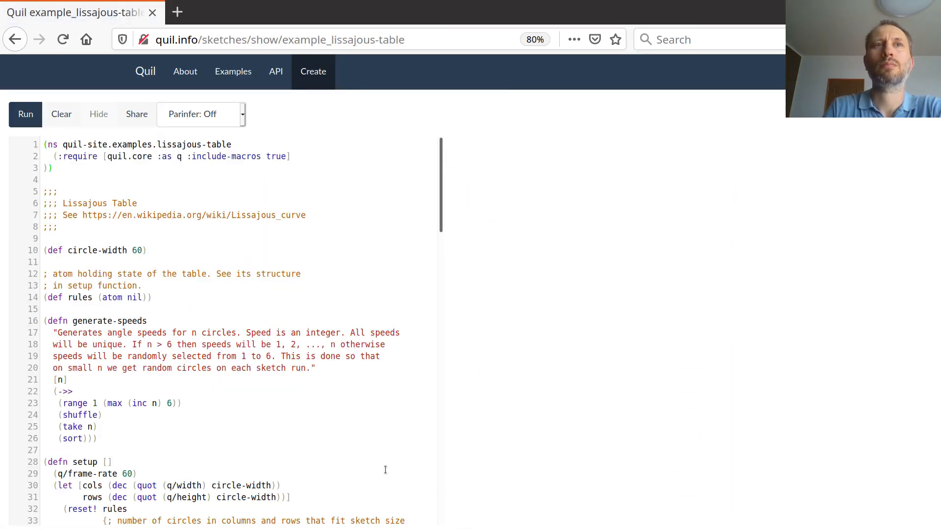
mouse_move(393, 432)
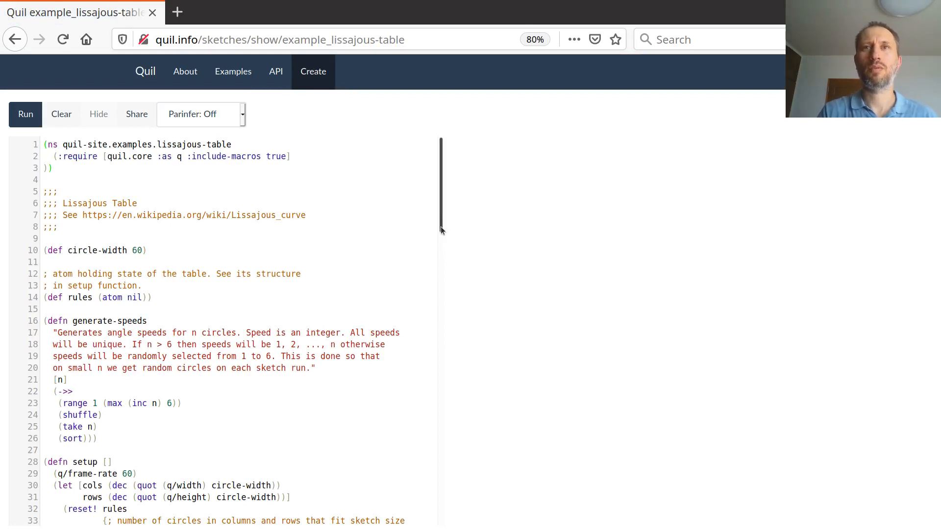
Review the Lissajous Table source and run it to draw the grid of curves
scroll(down, 3)
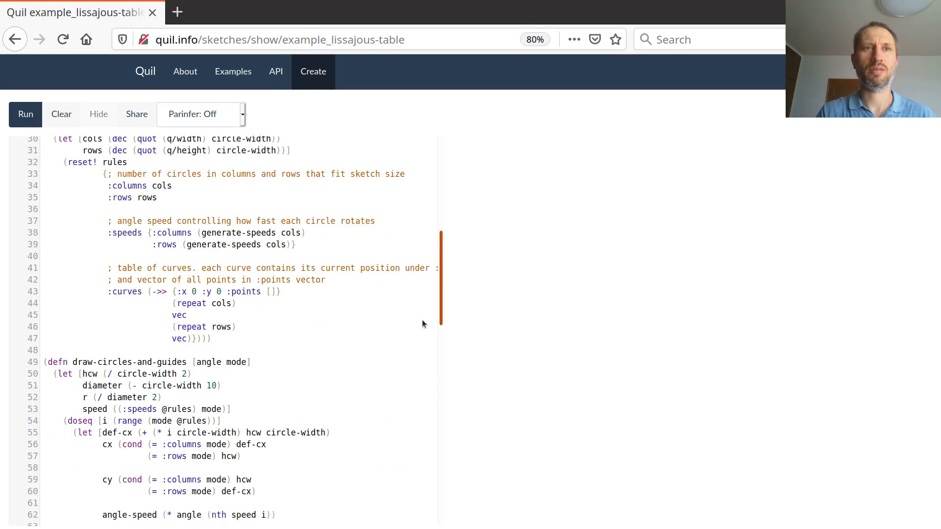
scroll(down, 3)
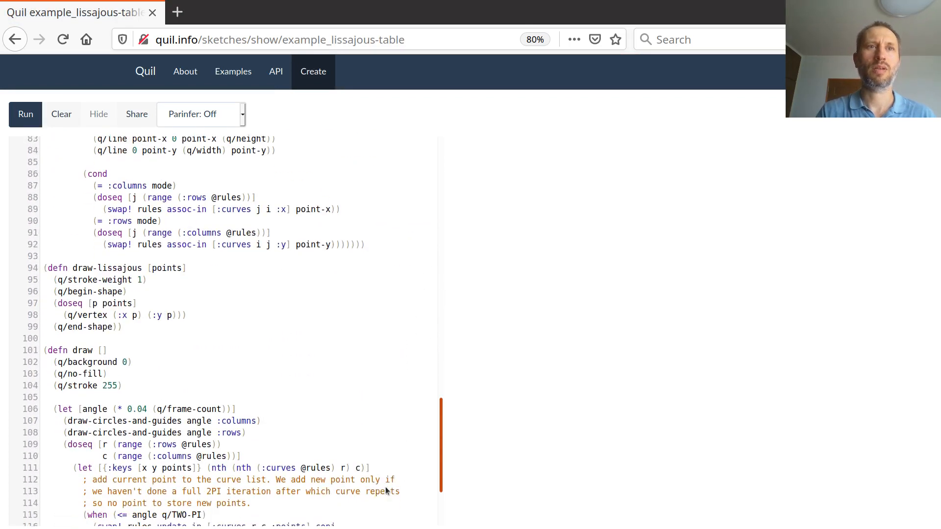
scroll(up, 3)
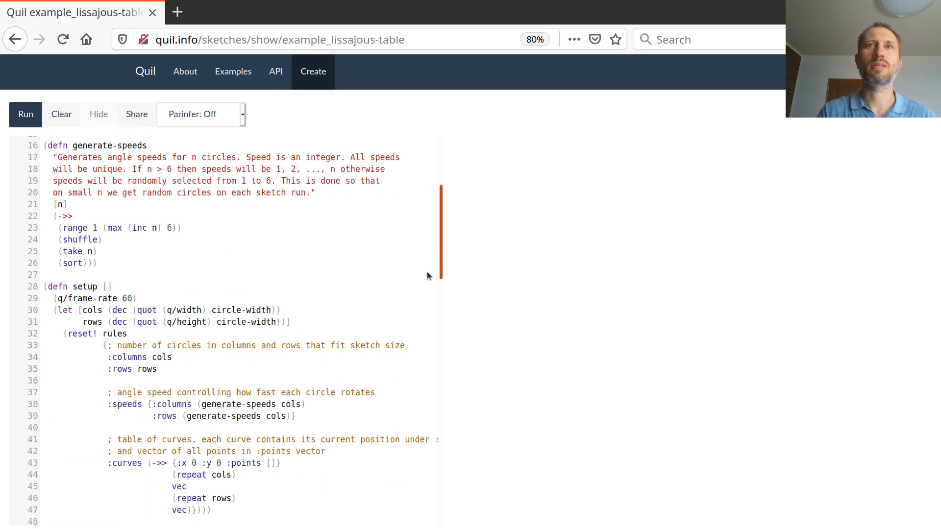
scroll(up, 3)
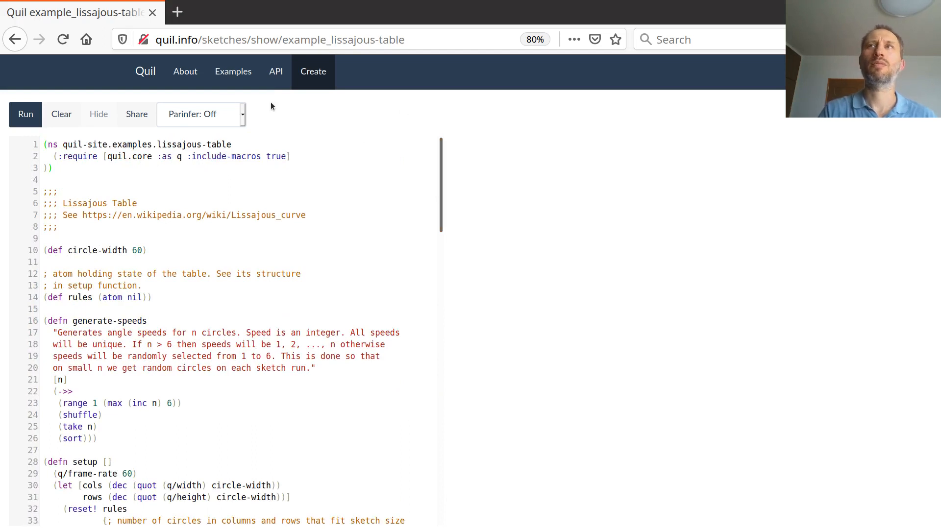
mouse_move(26, 114)
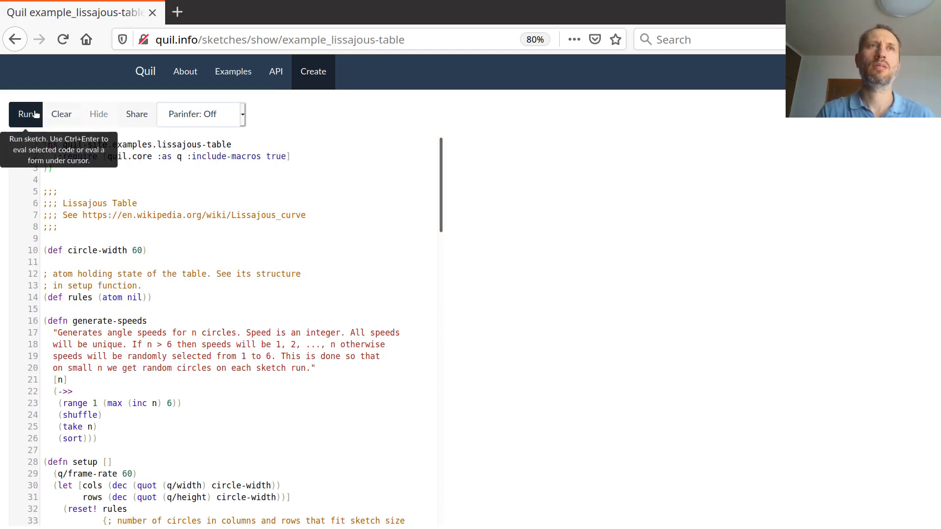
click(25, 114)
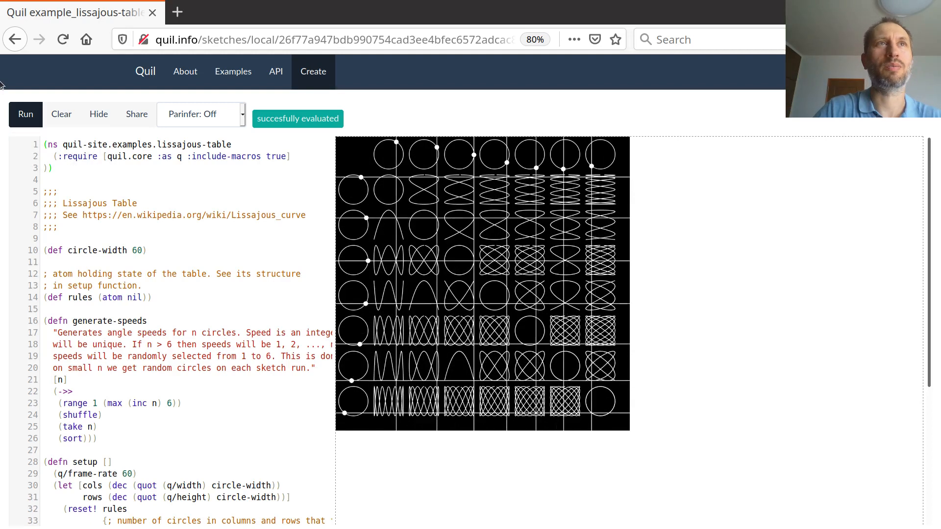
Go back to the examples gallery and start a new sketch via Create
click(15, 39)
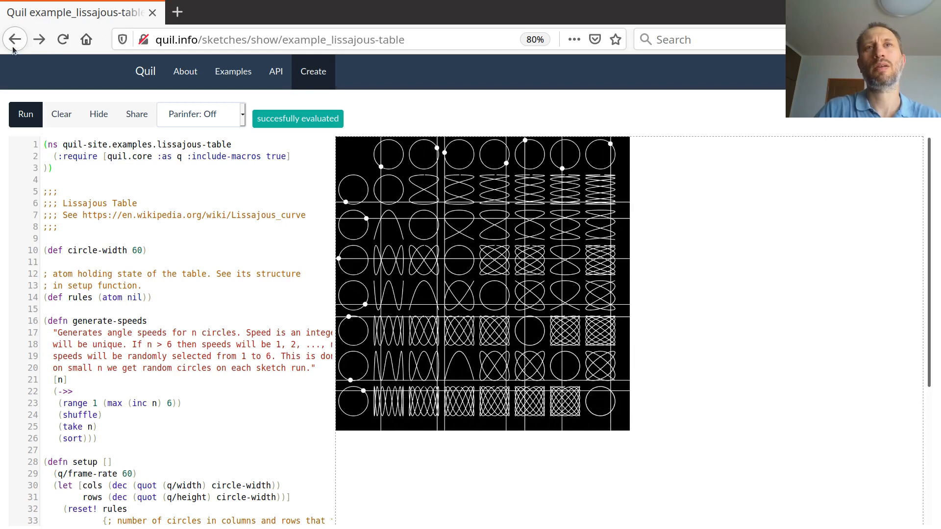
click(15, 40)
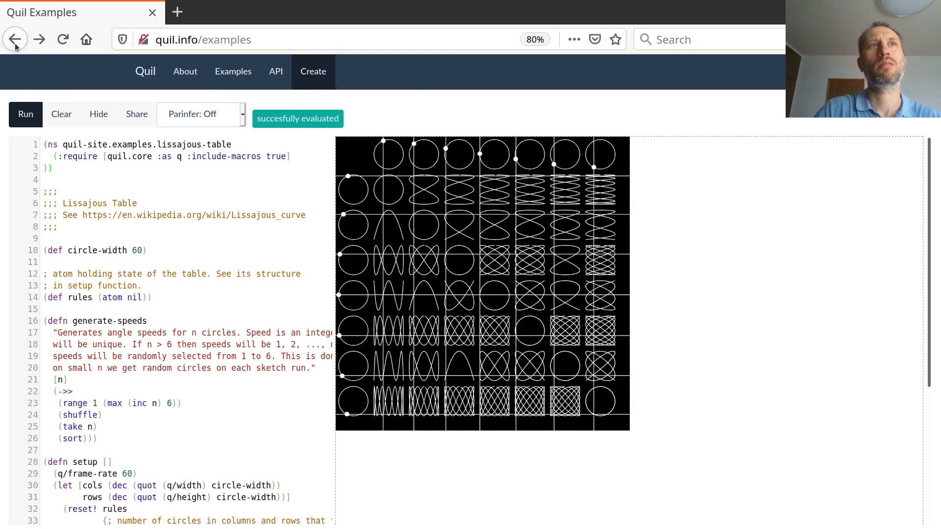
click(15, 39)
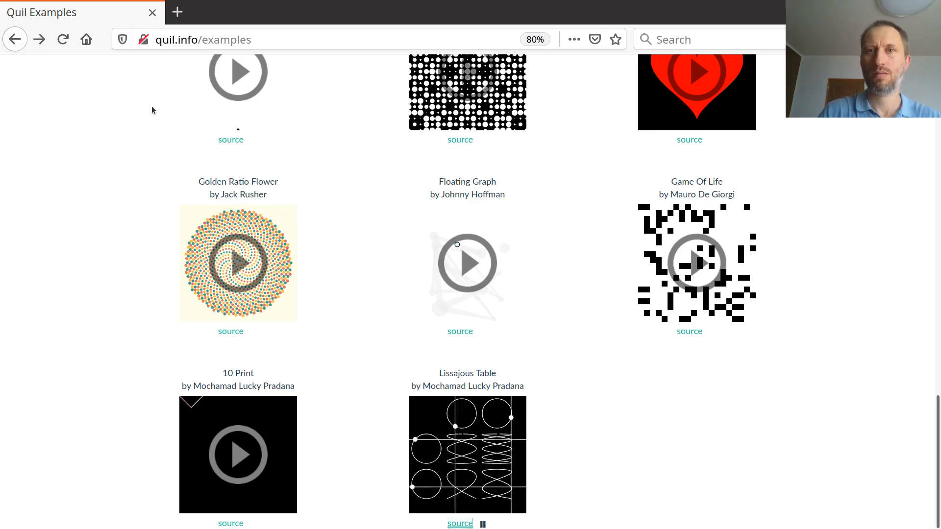
scroll(up, 3)
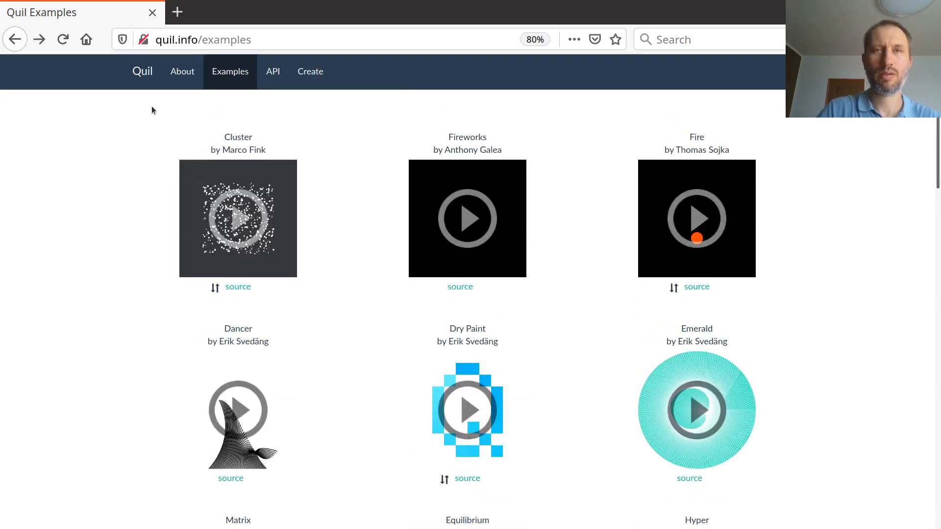
mouse_move(311, 72)
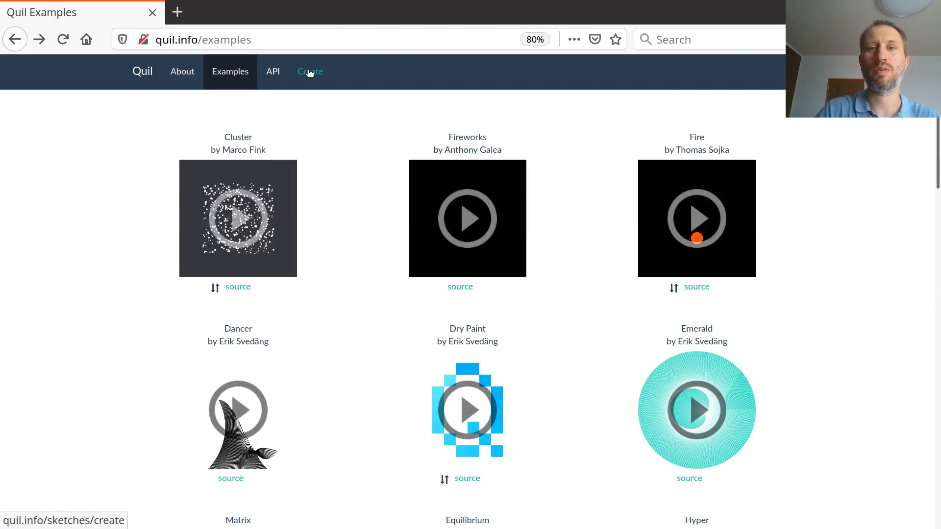
click(311, 71)
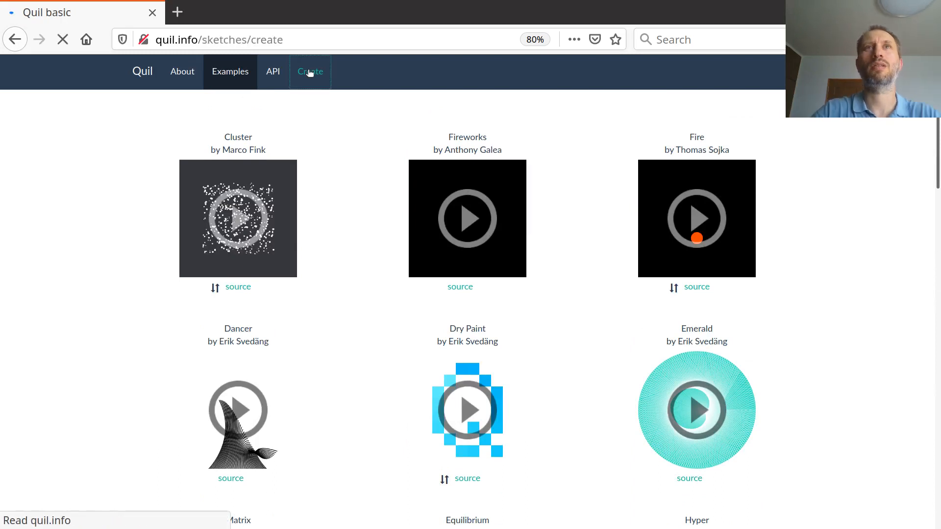
Run the default orbiting-circle sketch and change its angle step from 0.1 to 0.6
click(311, 71)
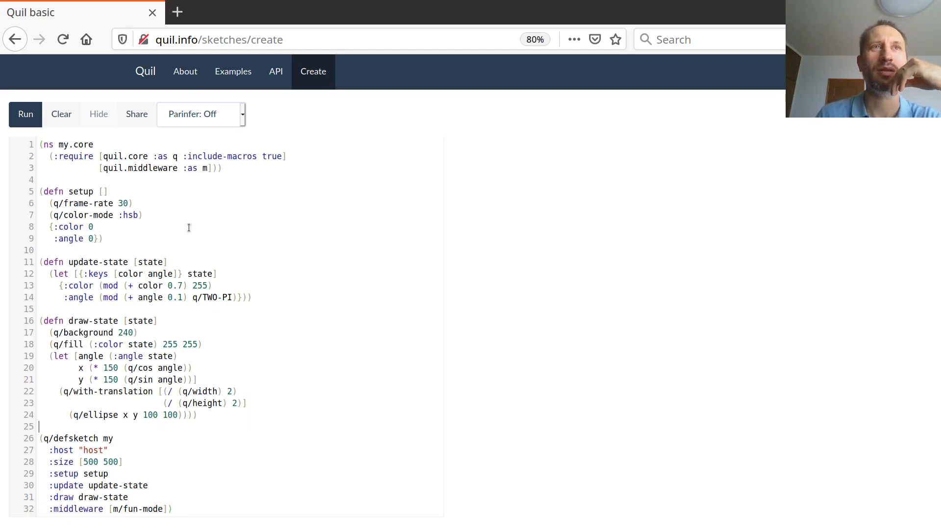
mouse_move(25, 113)
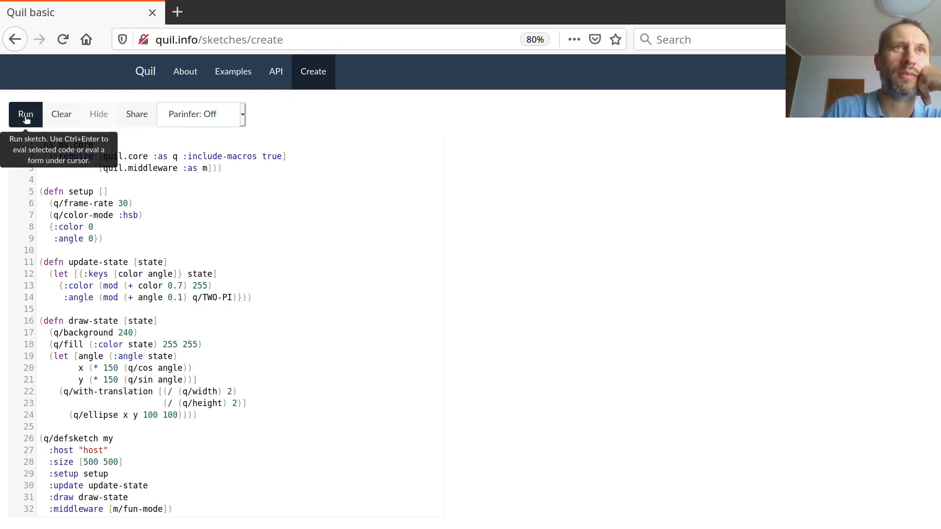
click(25, 114)
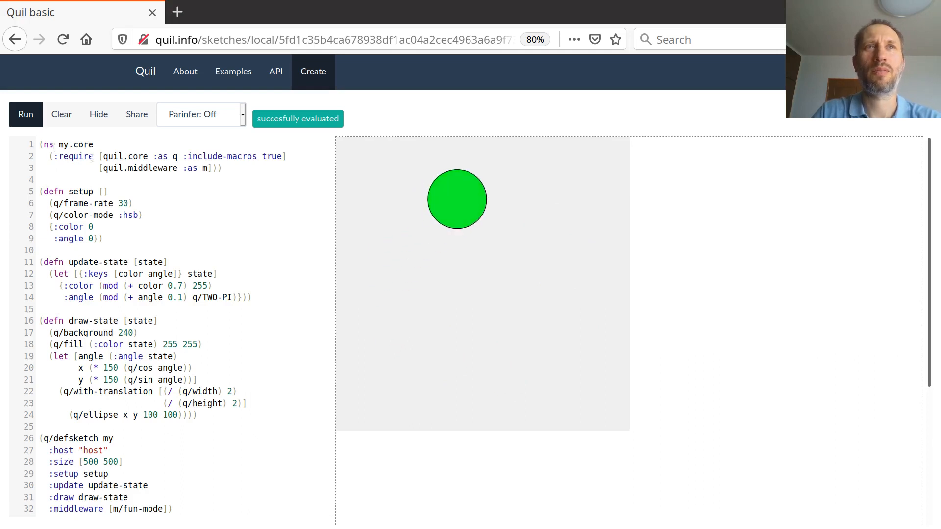
mouse_move(61, 114)
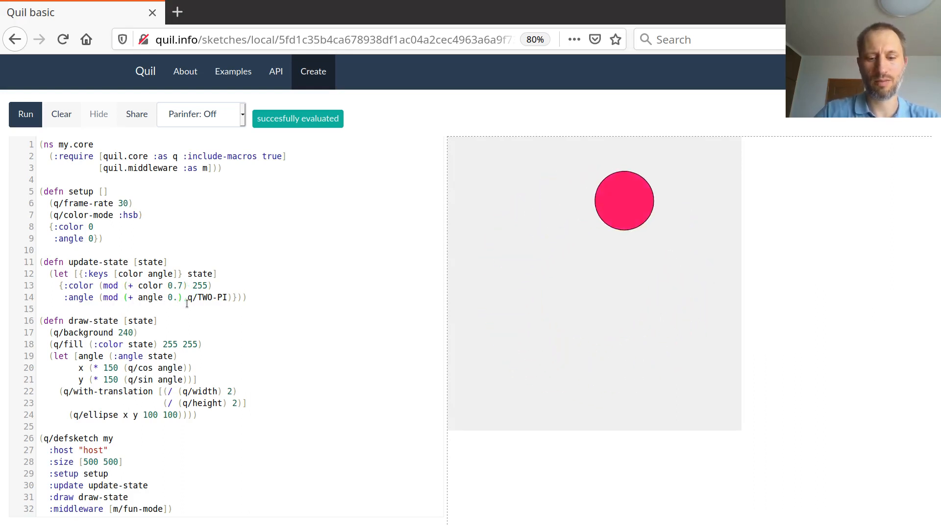
text(6)
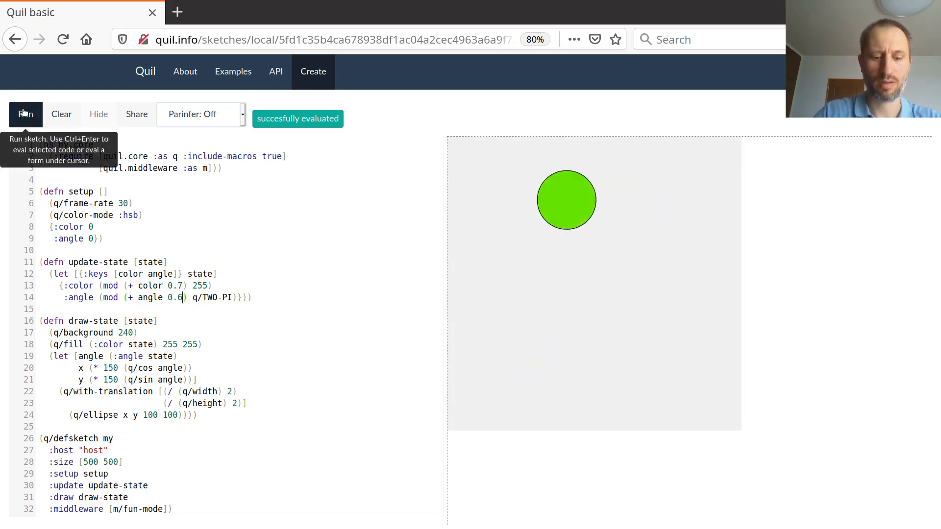
Rerun the sketch with angle step 0.6, then with the slower 0.01 step
click(25, 114)
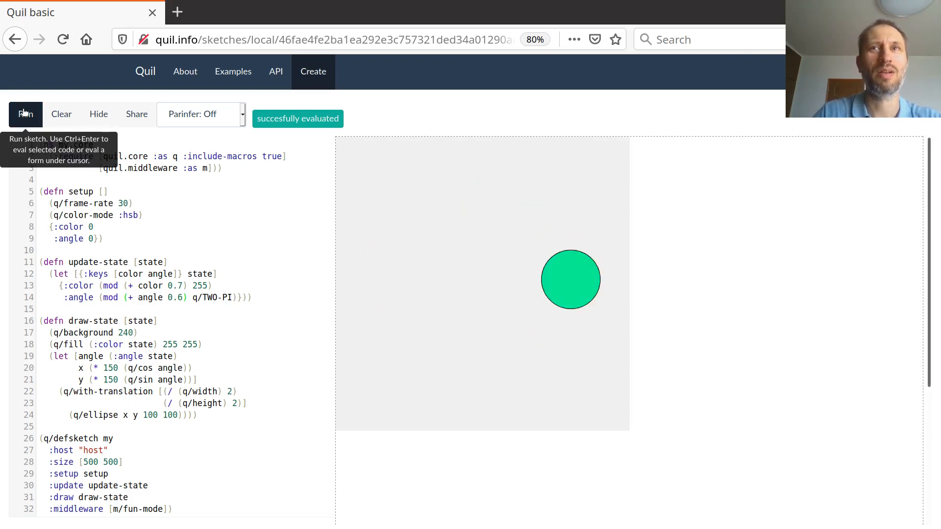
click(26, 113)
text(01)
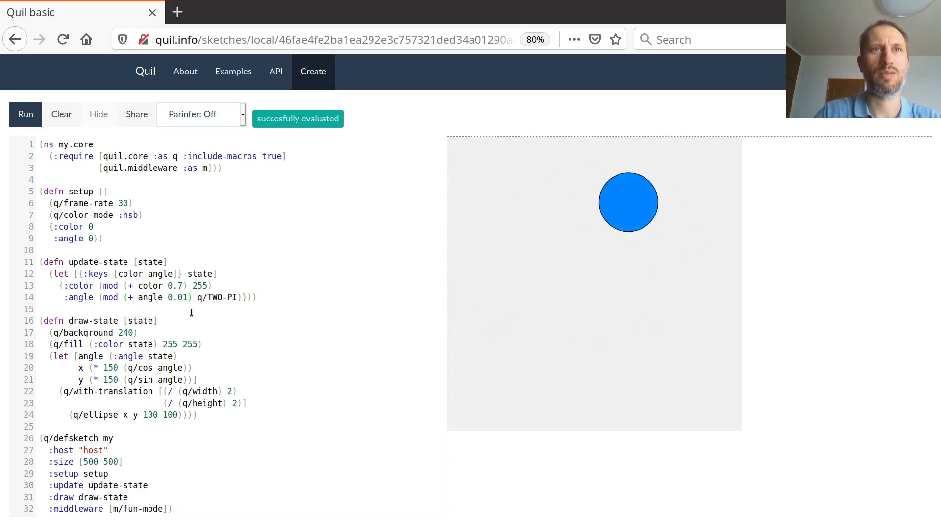
click(25, 114)
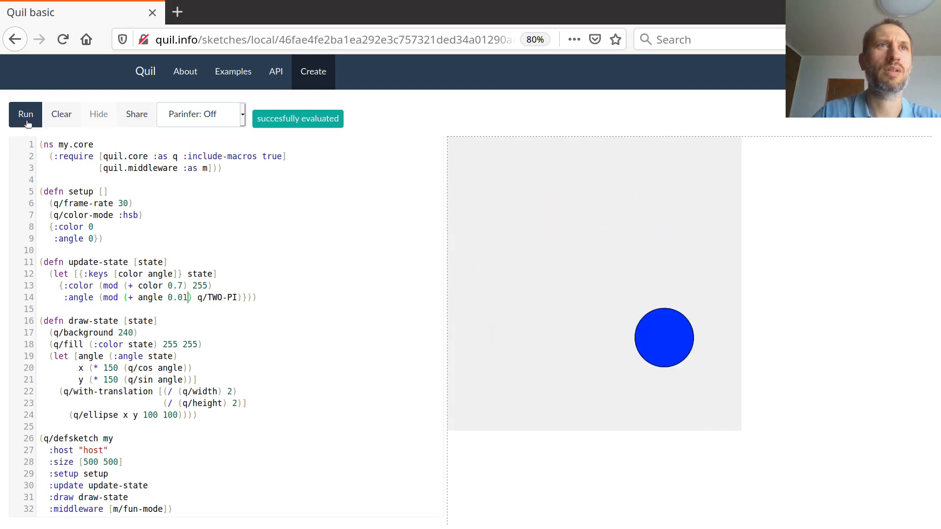
click(26, 113)
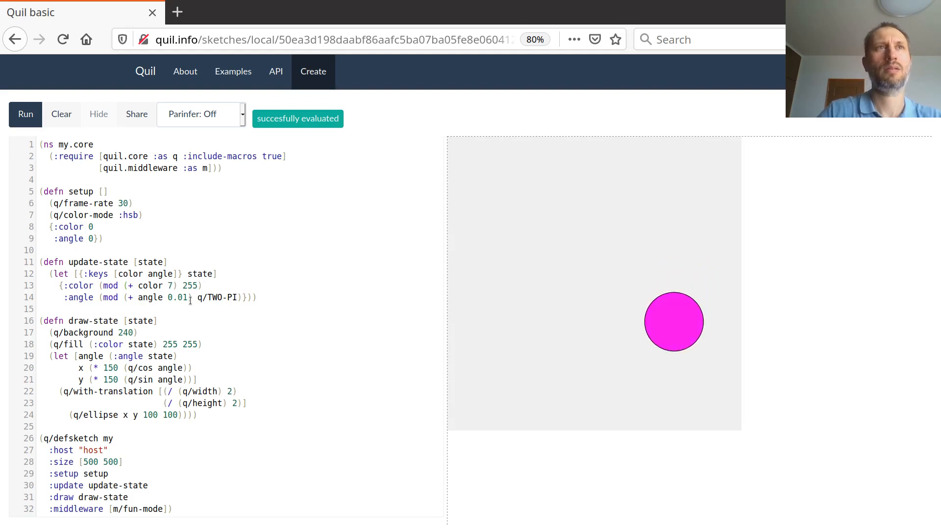
Rerun the sketch with the colour step raised to 7
click(25, 114)
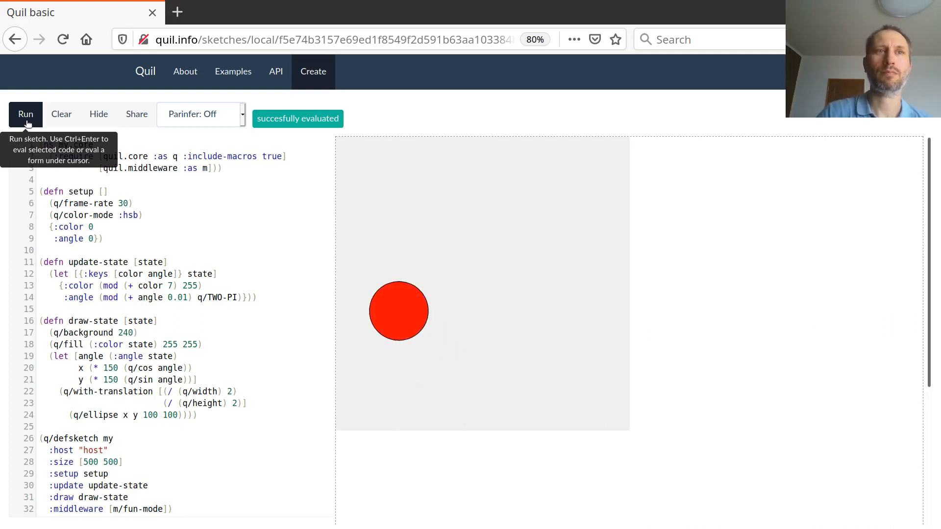
mouse_move(206, 340)
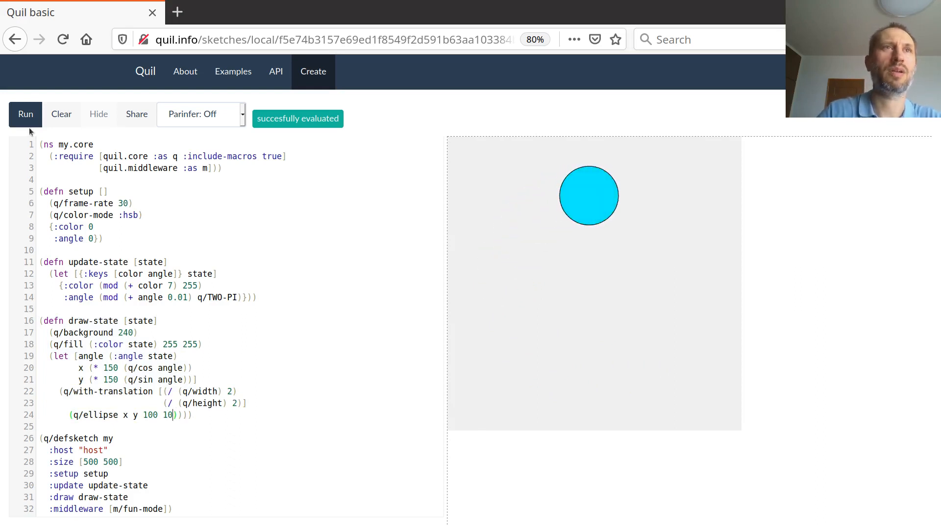
click(25, 114)
text(0)
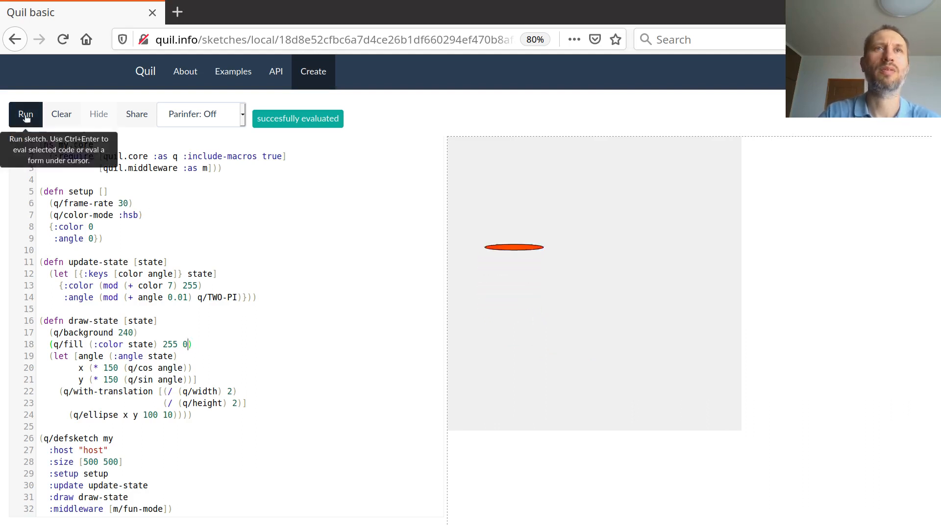
Rerun with fill brightness 0, then change the brightness argument to 100
click(26, 113)
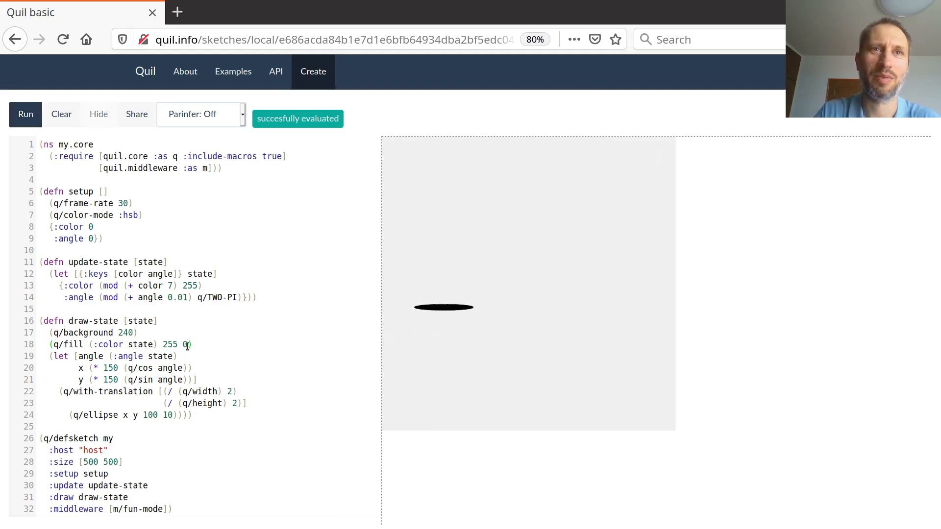
text(1)
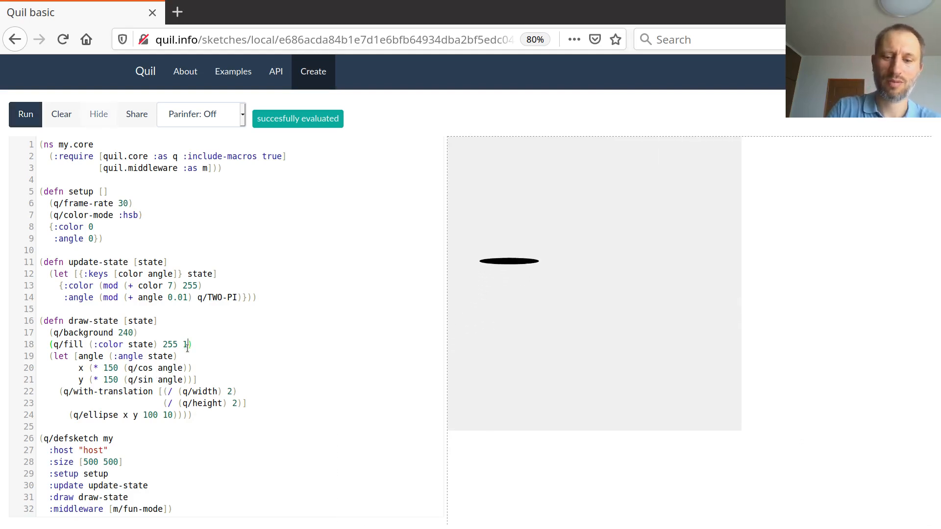
text(00)
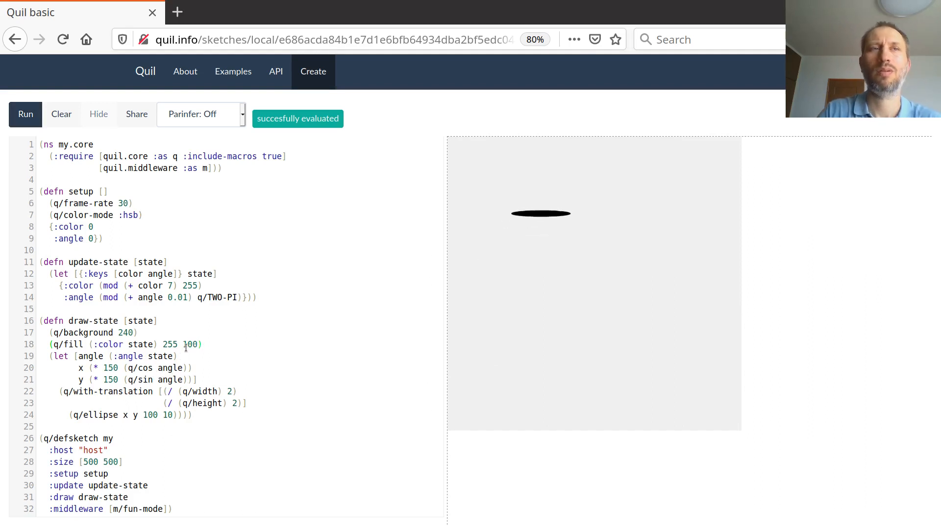
Set the fill to saturation 25 and brightness 255 and rerun the sketch
click(25, 114)
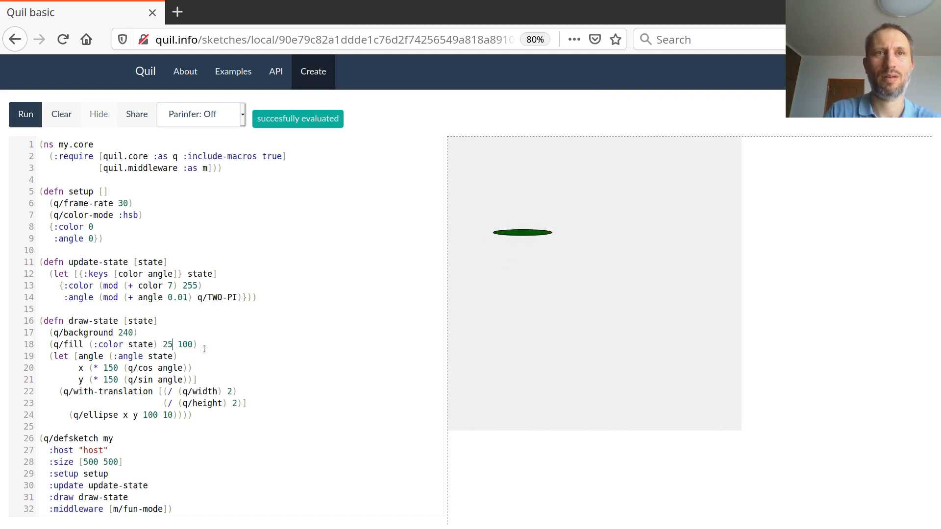
key(BackSpace)
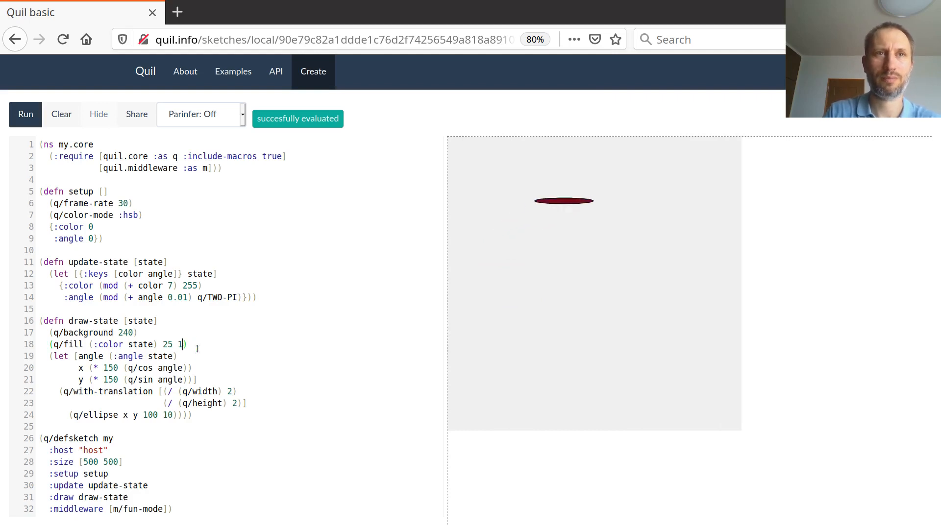
text(55)
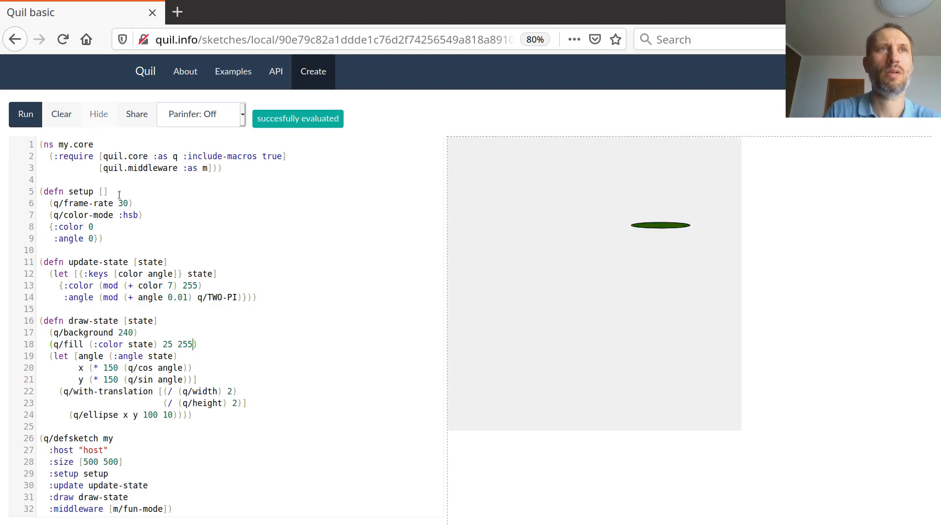
mouse_move(26, 114)
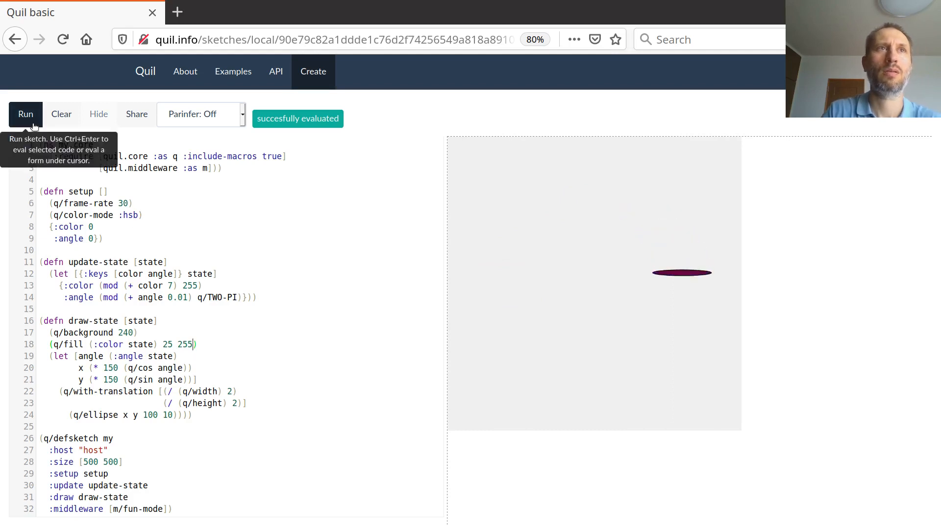
click(25, 114)
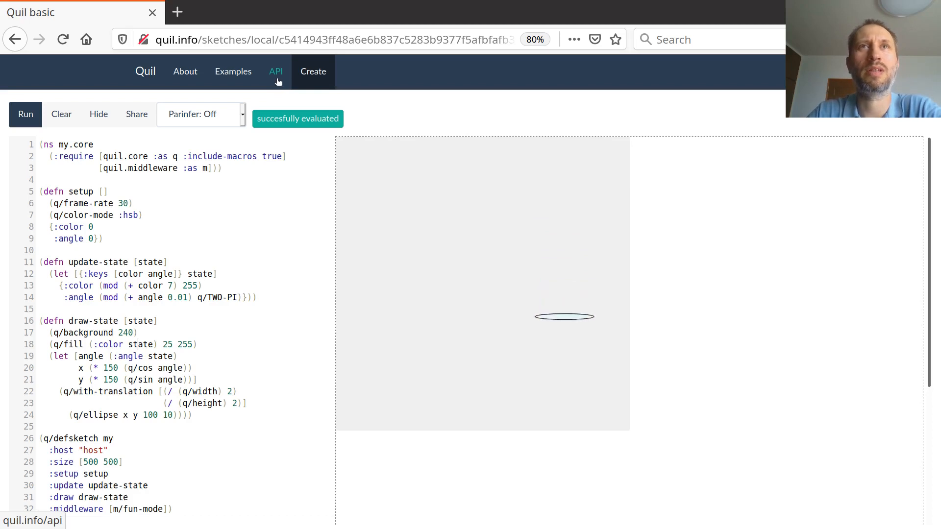
click(276, 72)
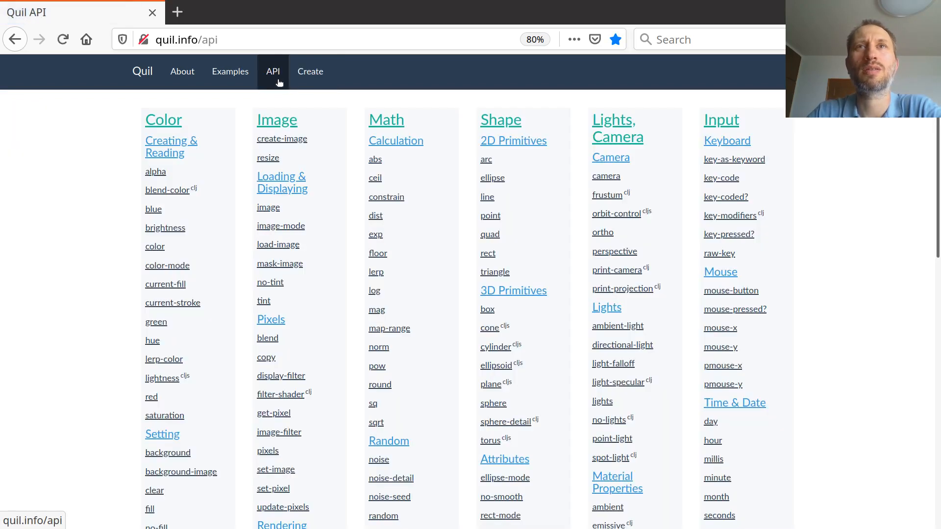
mouse_move(262, 252)
text(fi)
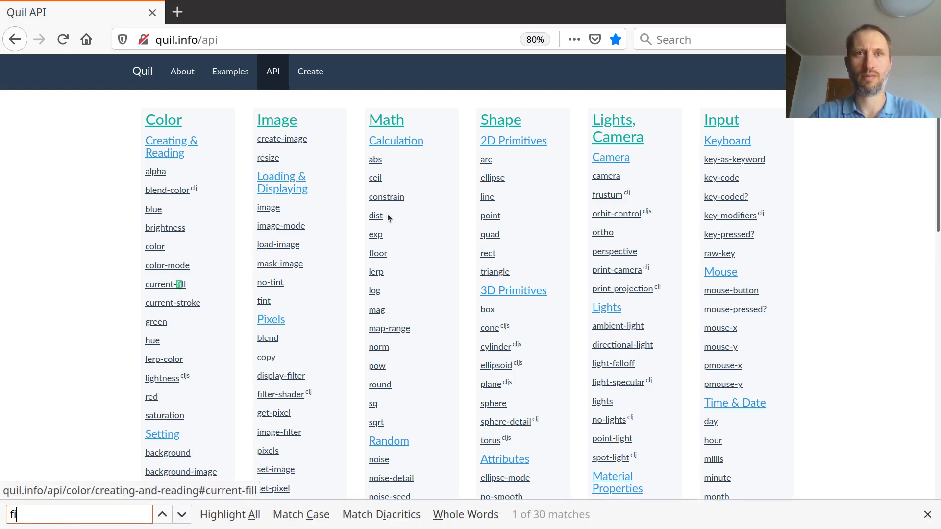
text(ll)
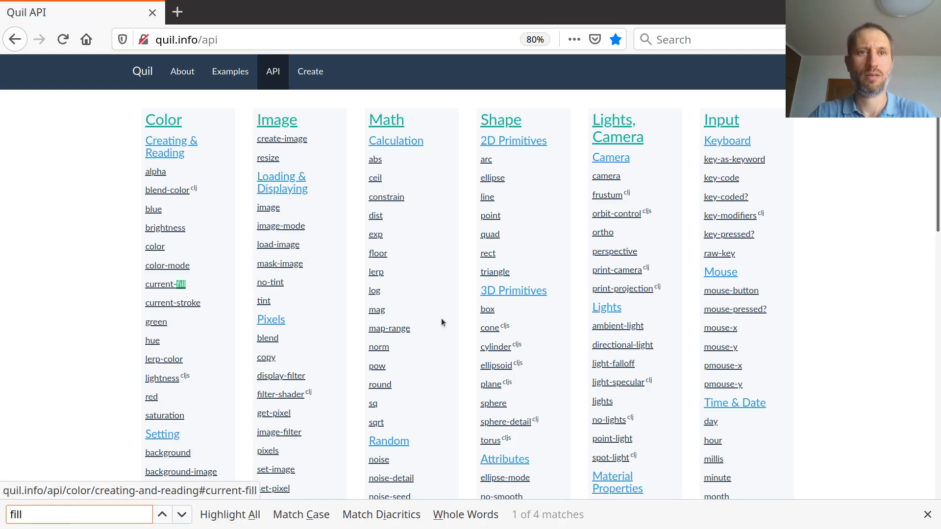
click(182, 514)
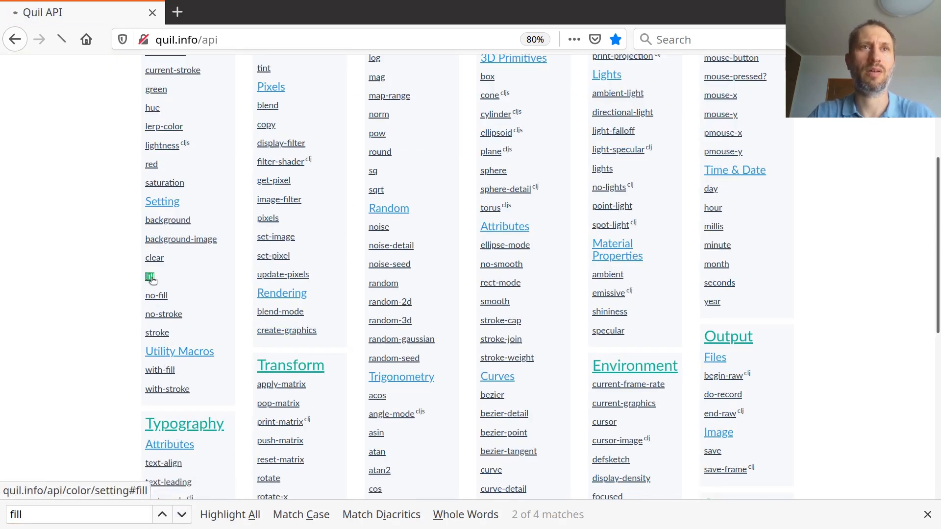
click(149, 278)
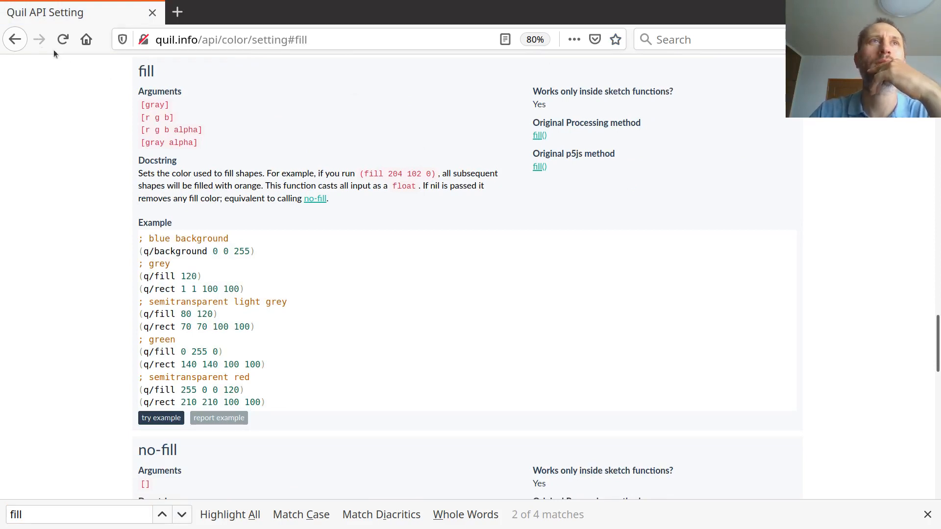
click(15, 39)
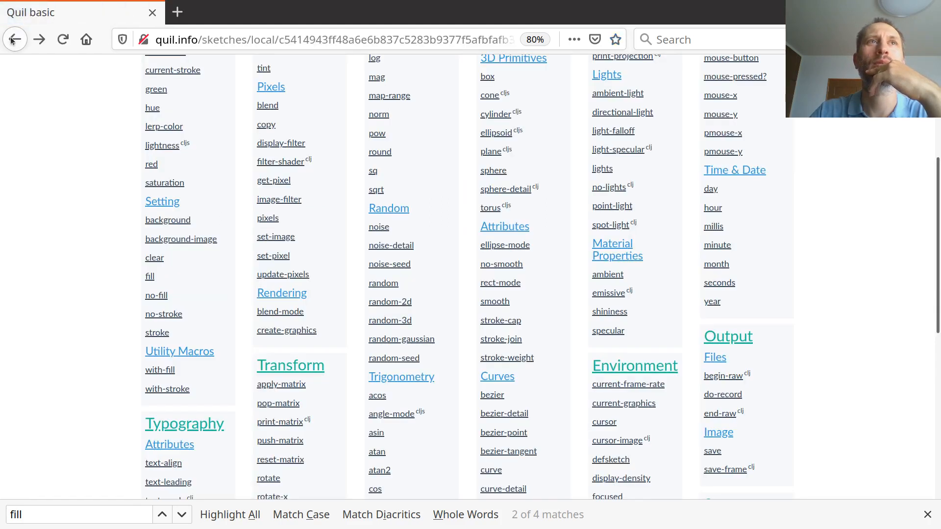
click(15, 40)
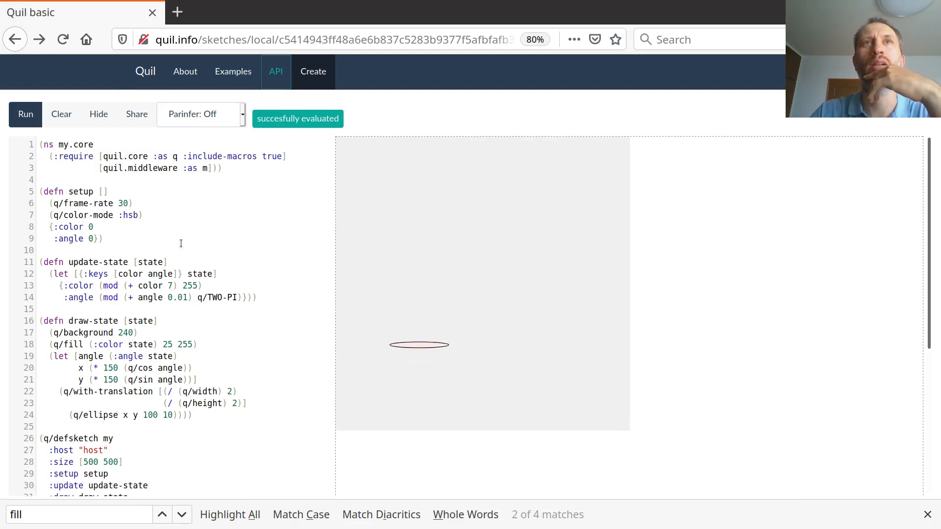
In the API reference, find and read the ellipse documentation, then return to the index
click(276, 71)
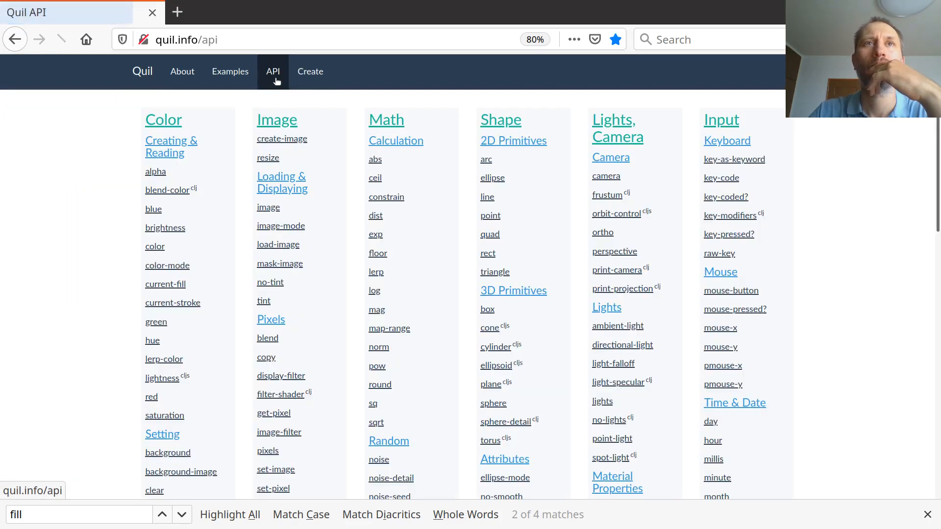
text(ellipse)
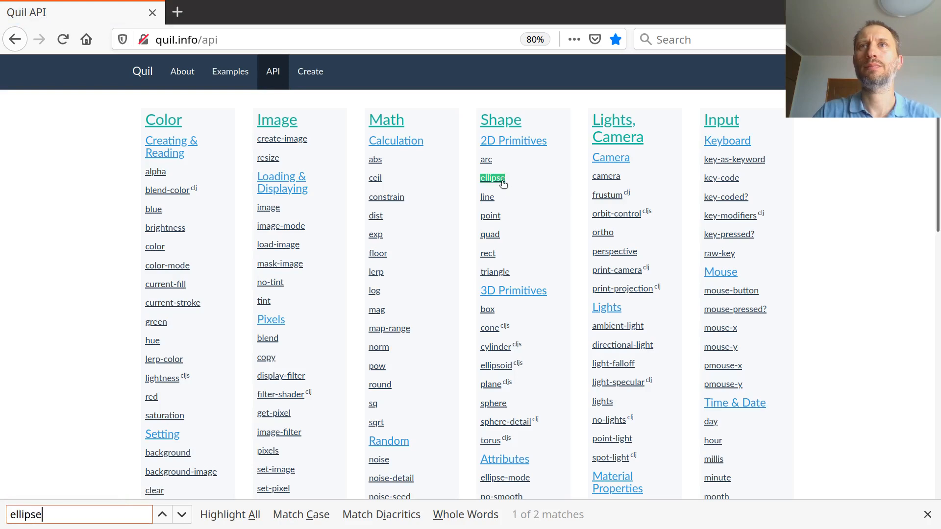
click(492, 177)
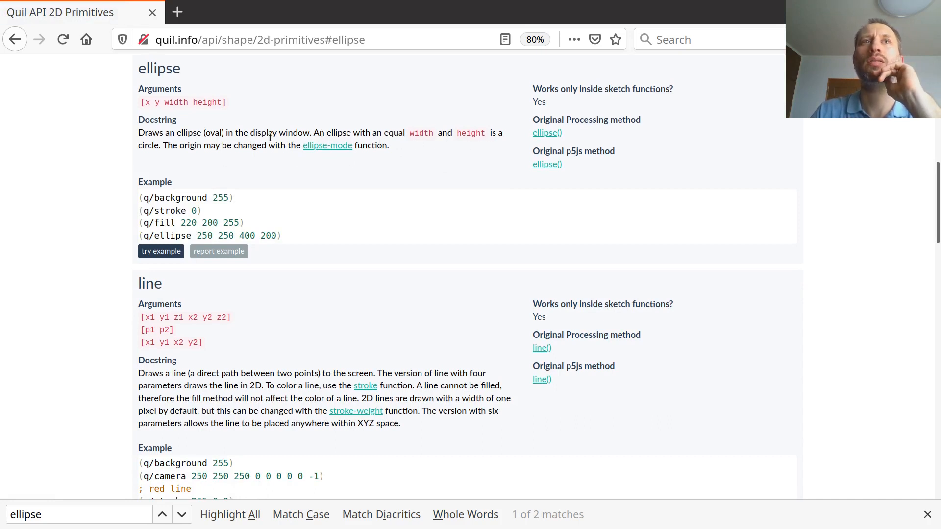
mouse_move(328, 145)
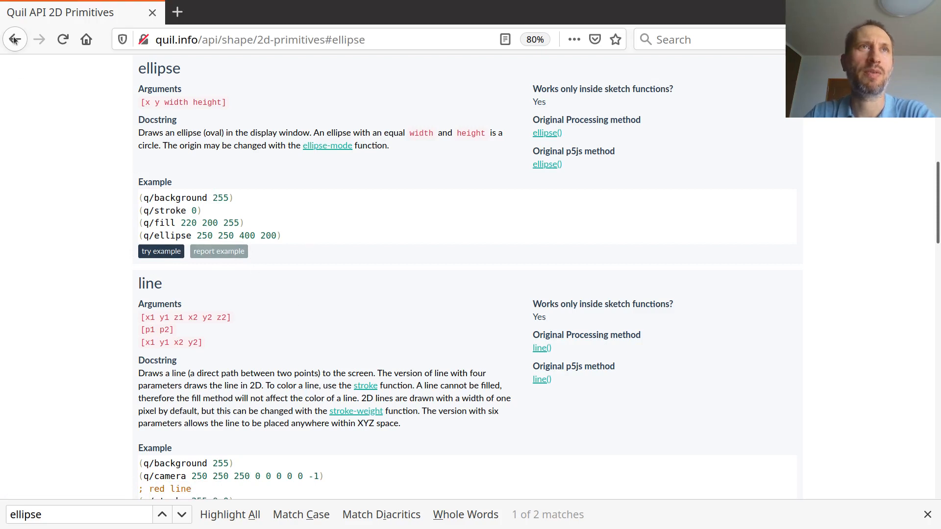
click(15, 39)
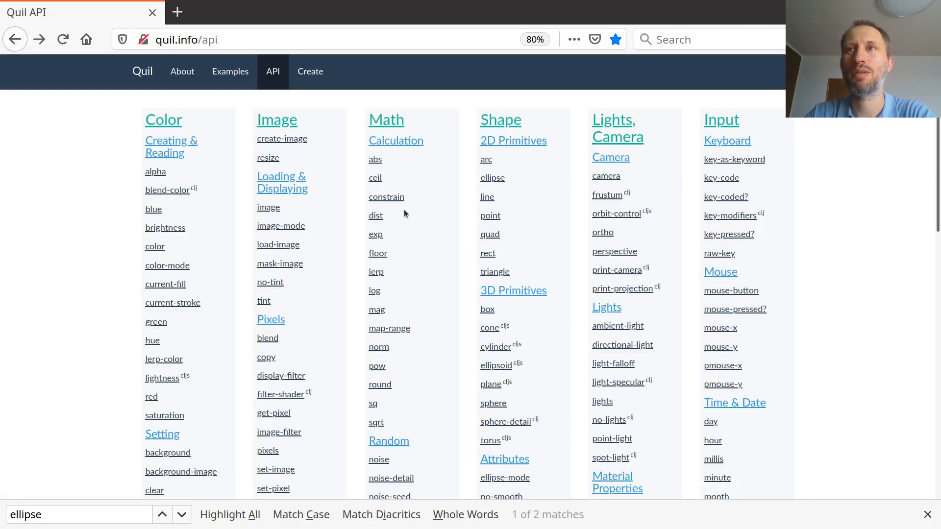
mouse_move(531, 309)
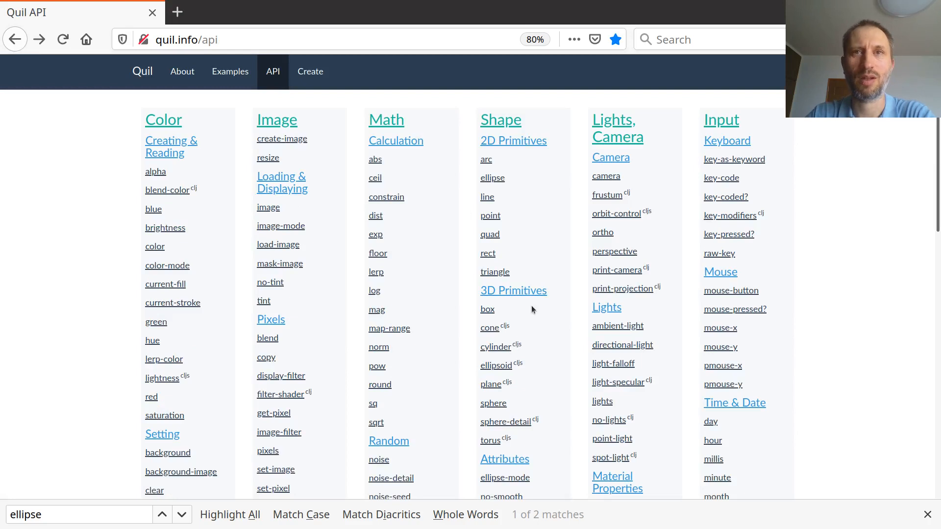
mouse_move(159, 186)
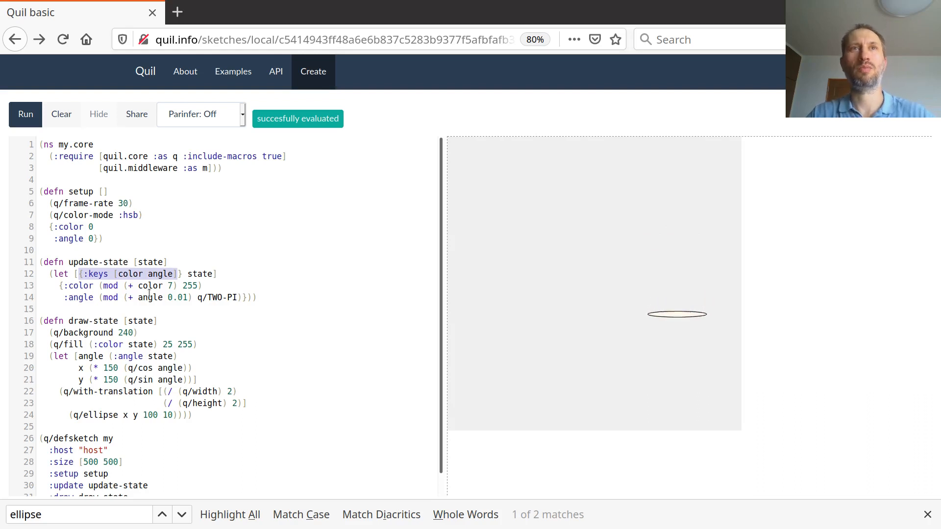
mouse_move(276, 72)
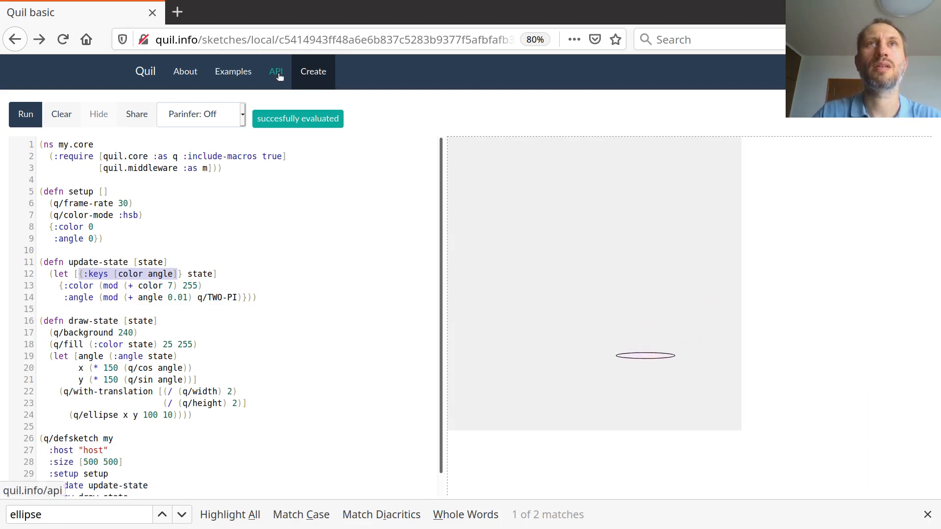
click(275, 72)
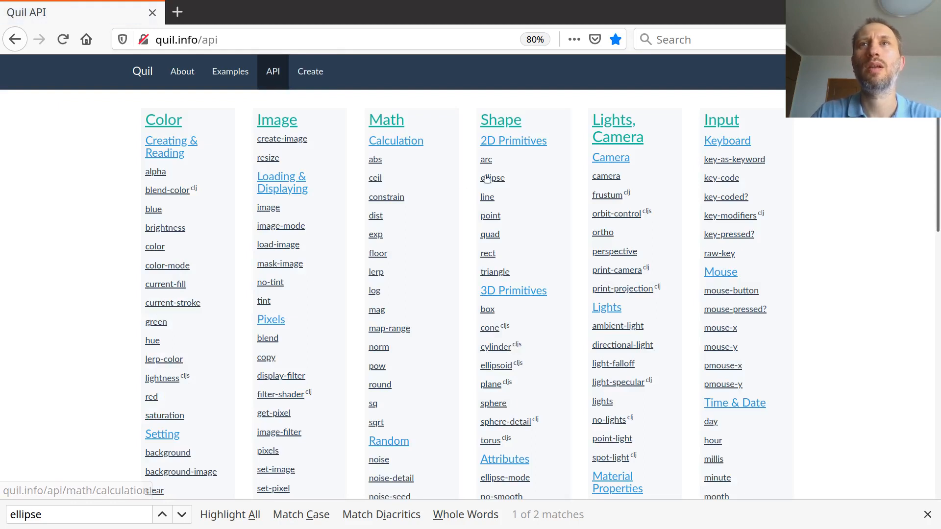
Load the ellipse 'try example' snippet as a sketch and run it, drawing a lavender ellipse
click(493, 178)
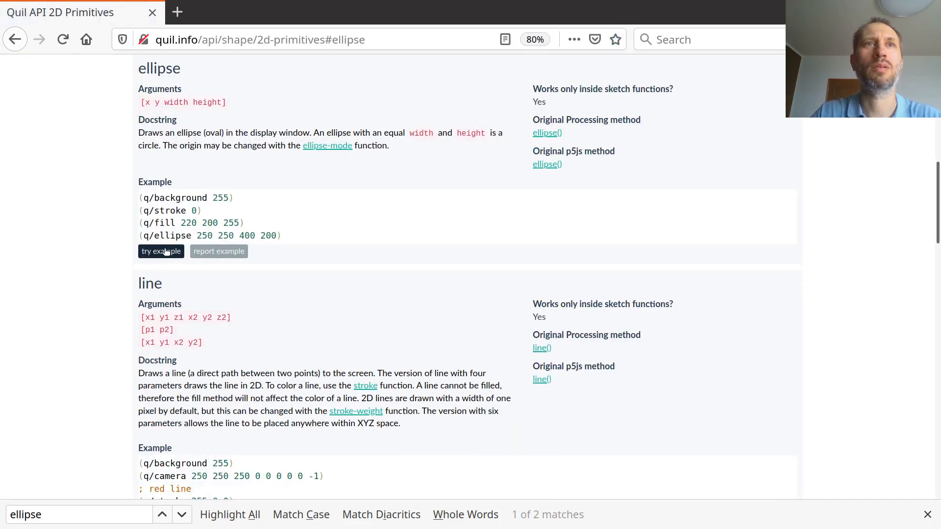
click(161, 251)
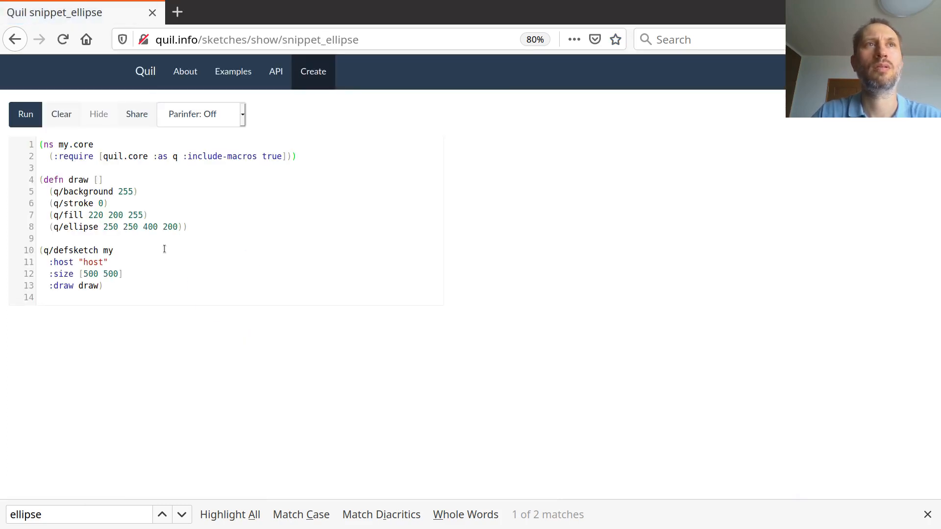
click(24, 114)
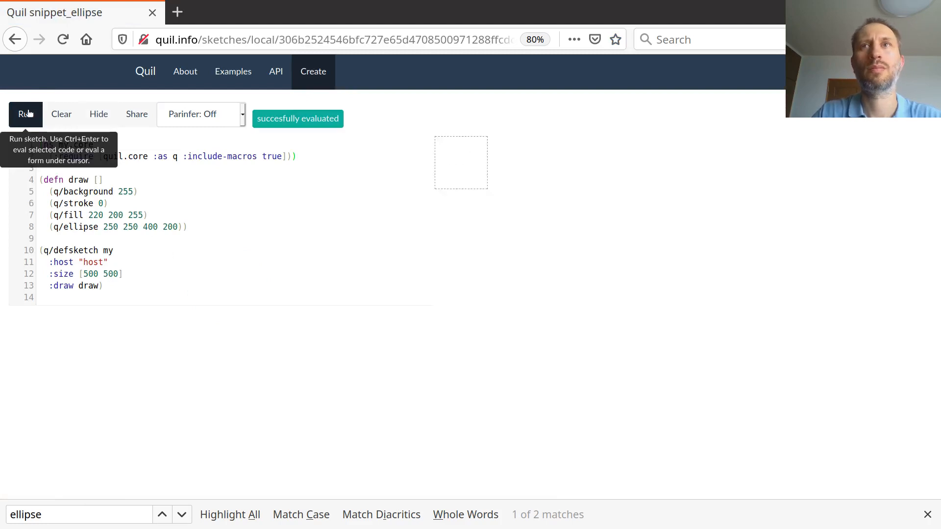
click(25, 113)
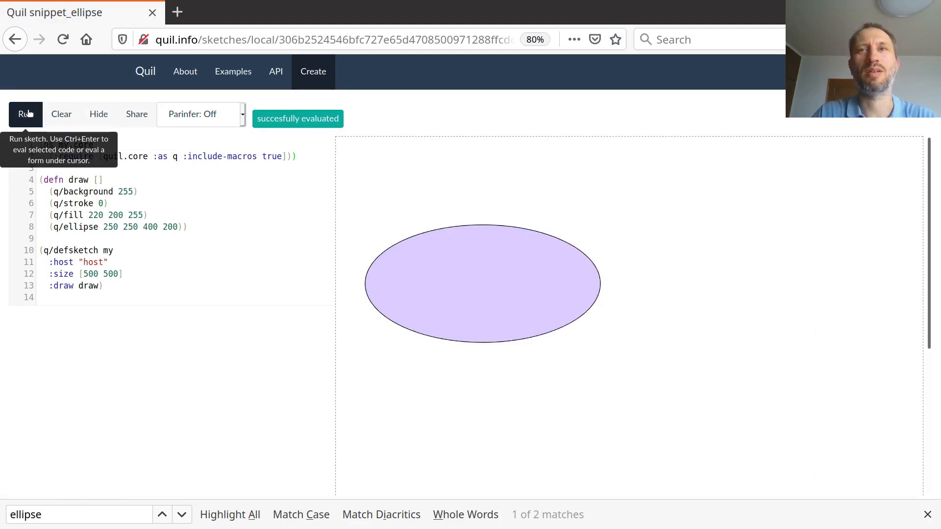
mouse_move(138, 400)
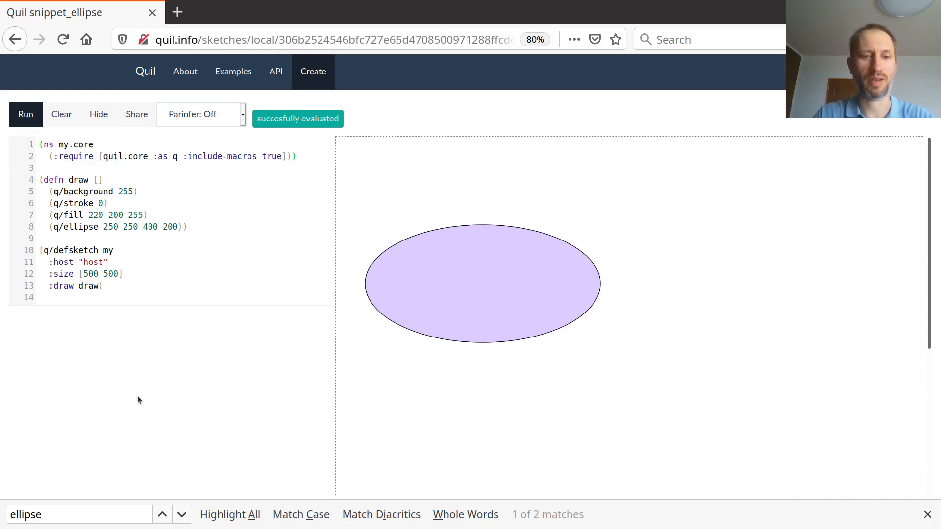